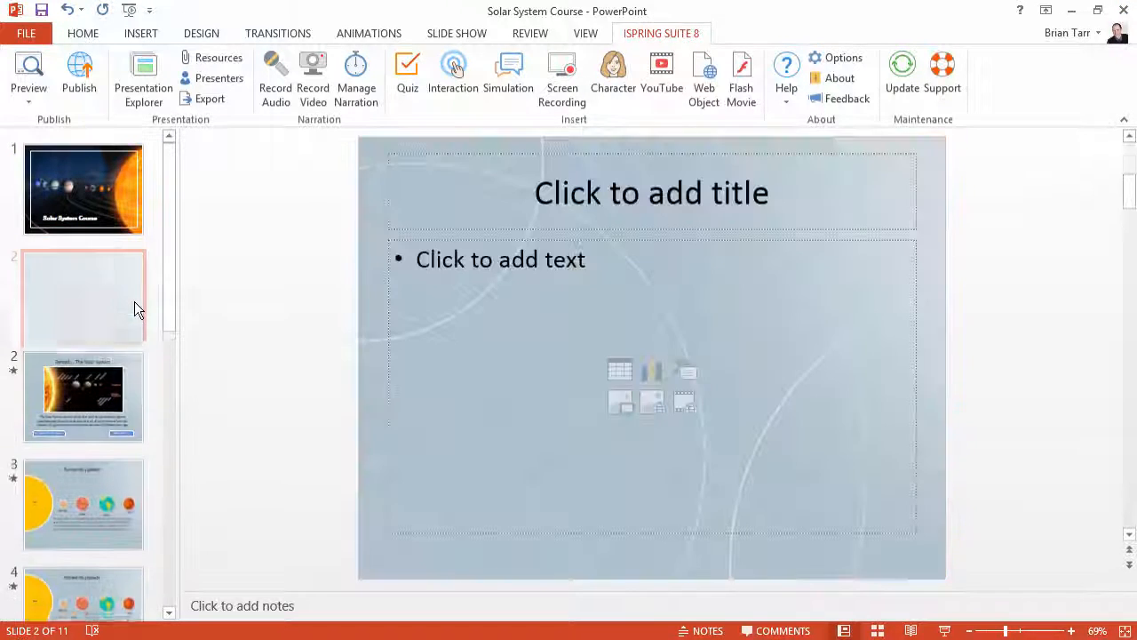
- Select the new blank slide 2 that follows the Solar System Course title slide
click(84, 298)
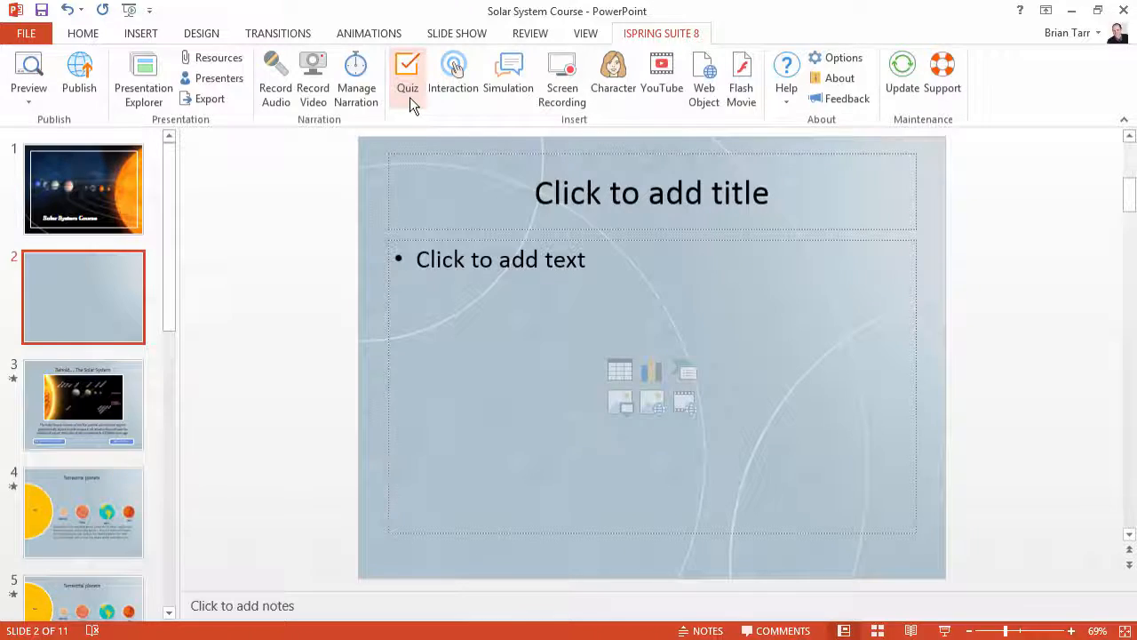
- Load the recent Solar System Quiz in QuizMaker, glance at question types, and save it to slide 2
click(407, 75)
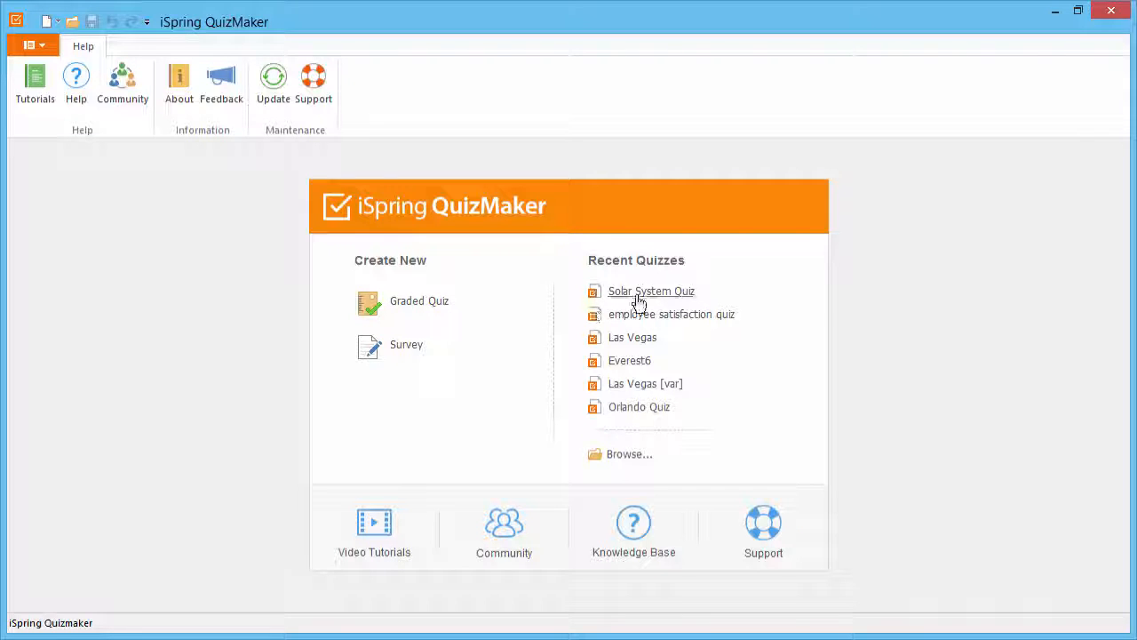
click(651, 291)
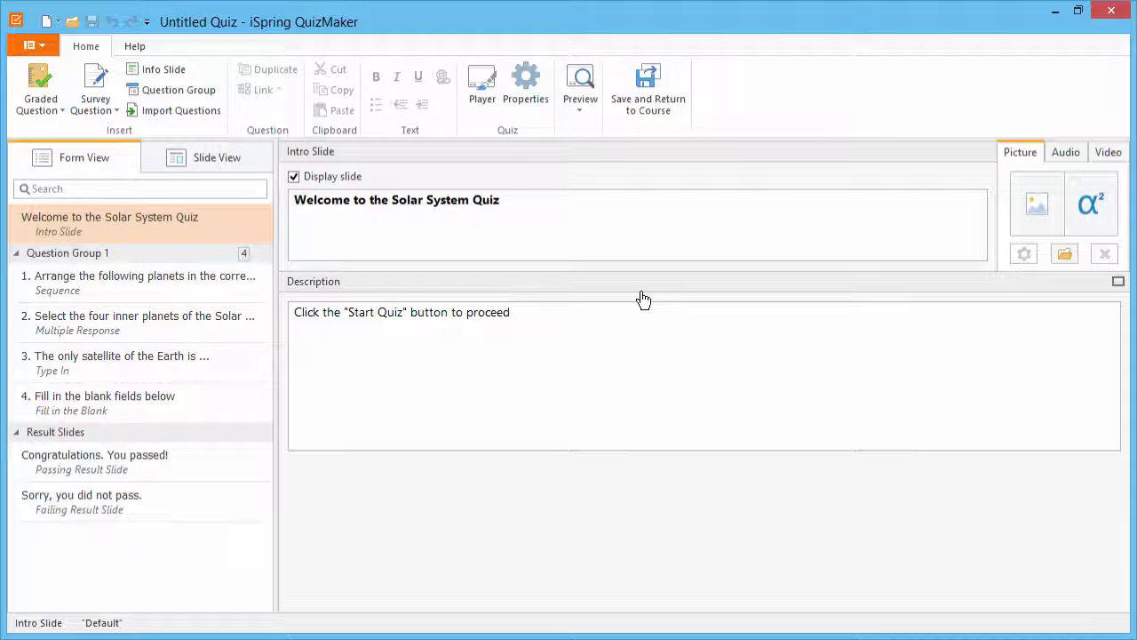
mouse_move(194, 216)
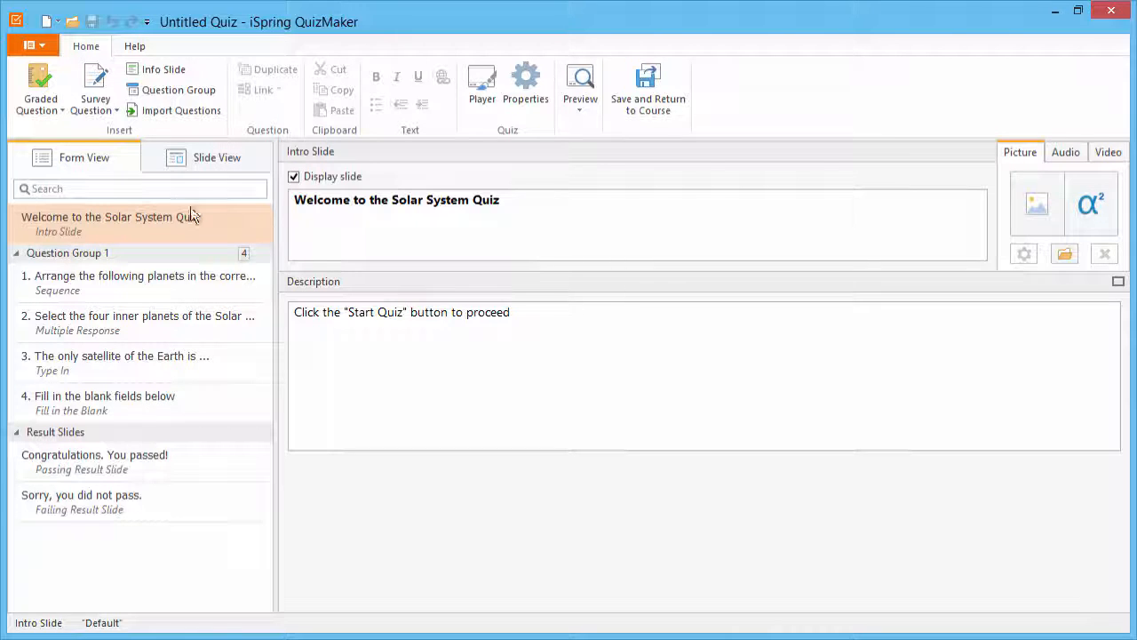
click(39, 89)
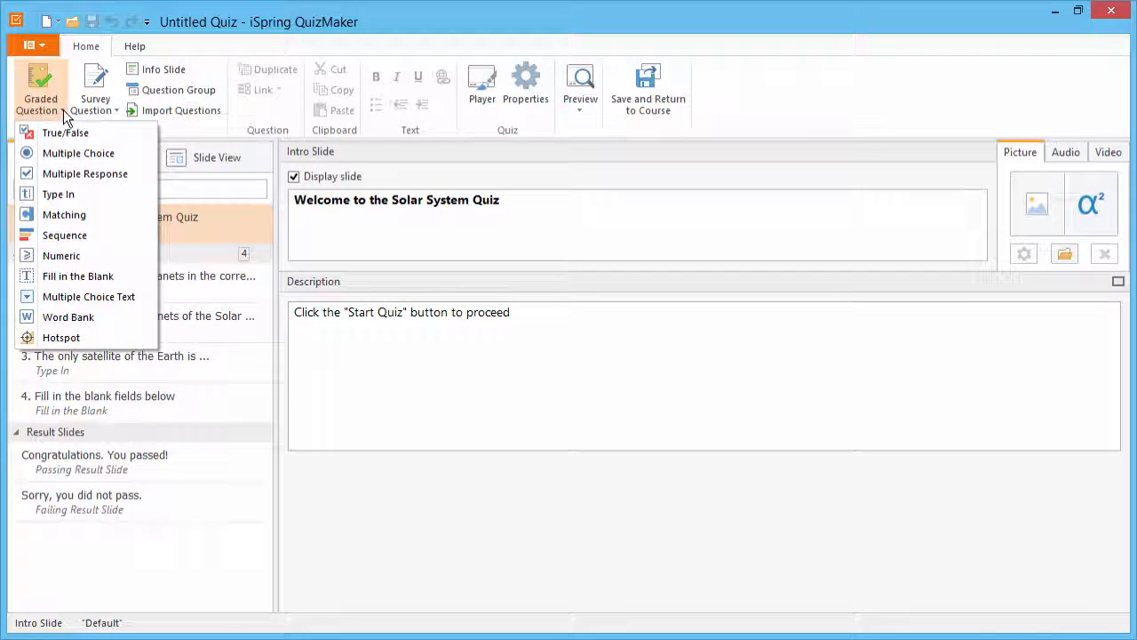
click(95, 88)
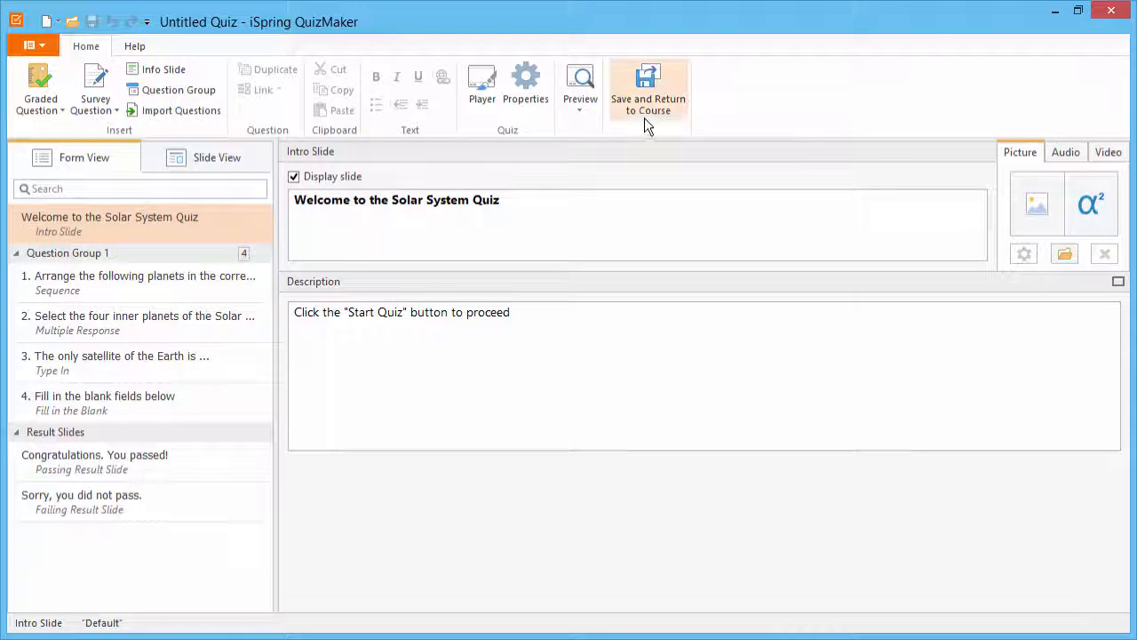
click(648, 92)
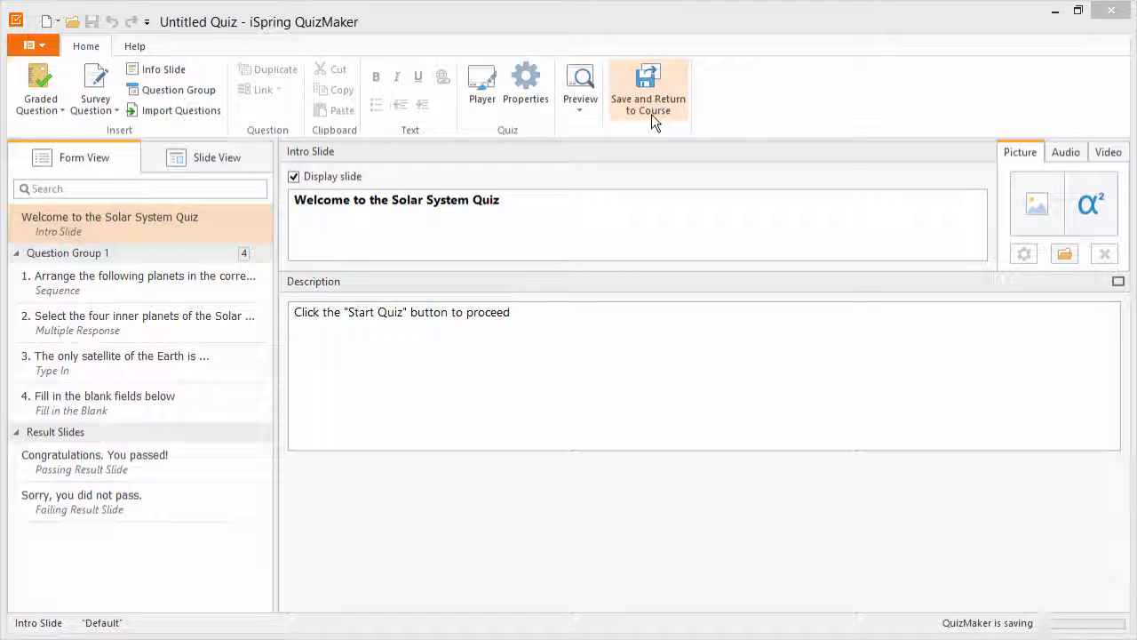
- Duplicate quiz slide 2 so a copy sits as slide 11, then return to slide 2
click(648, 93)
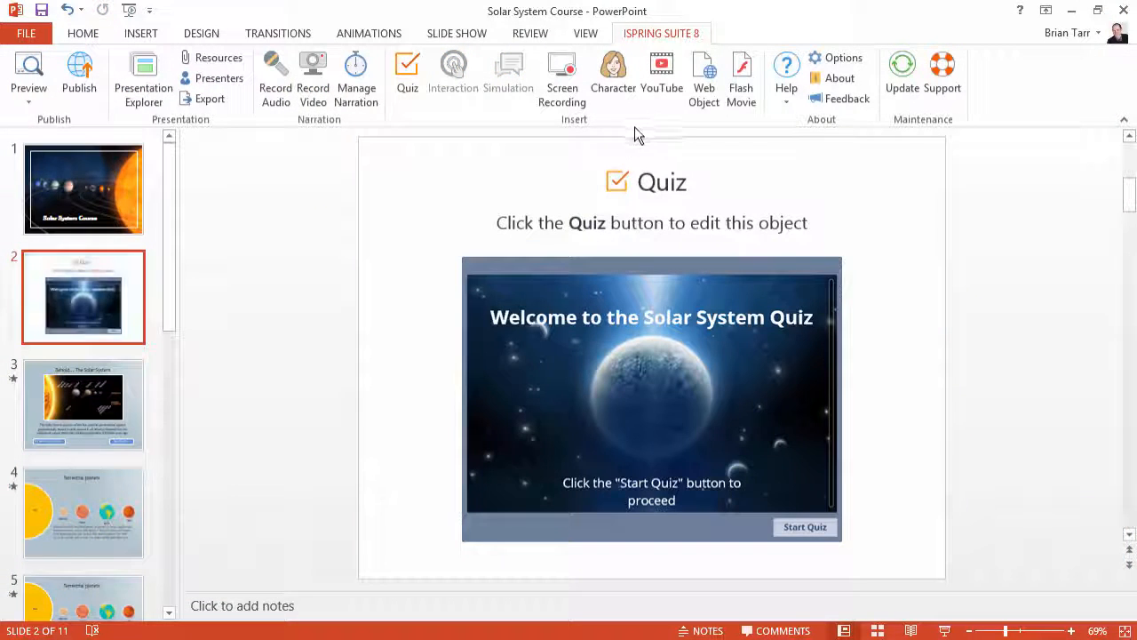
right_click(84, 297)
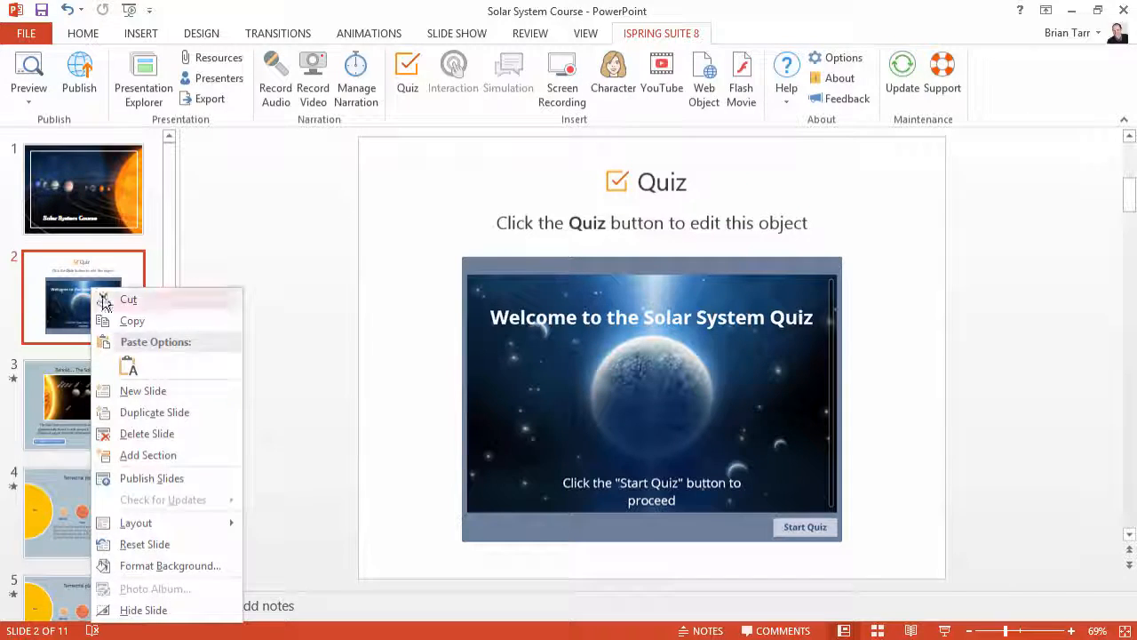
click(154, 411)
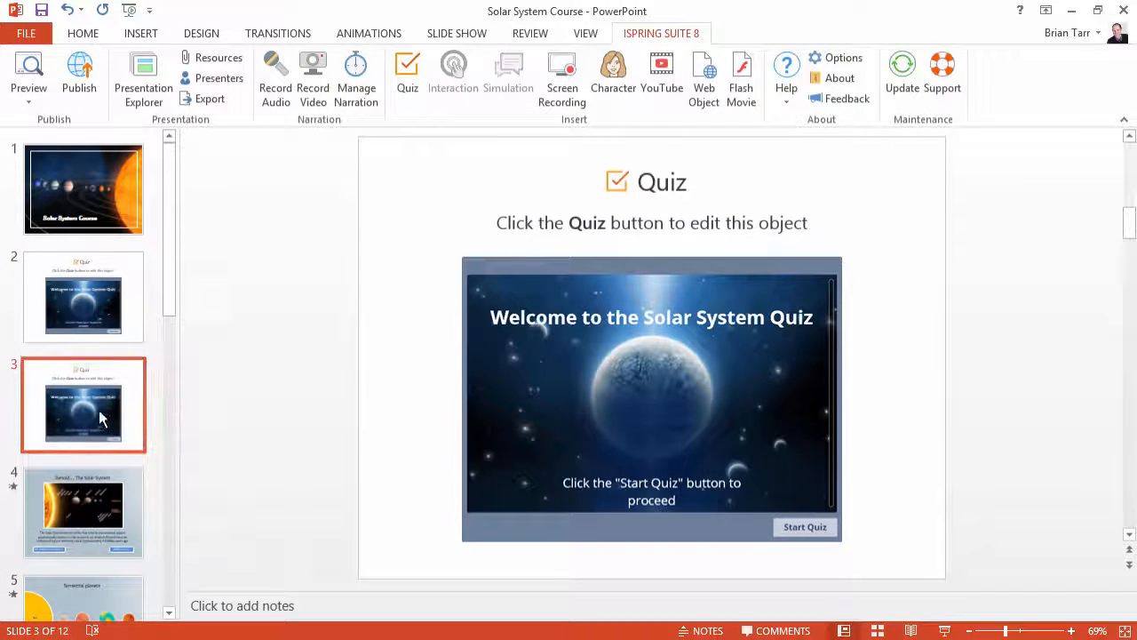
scroll(down, 3)
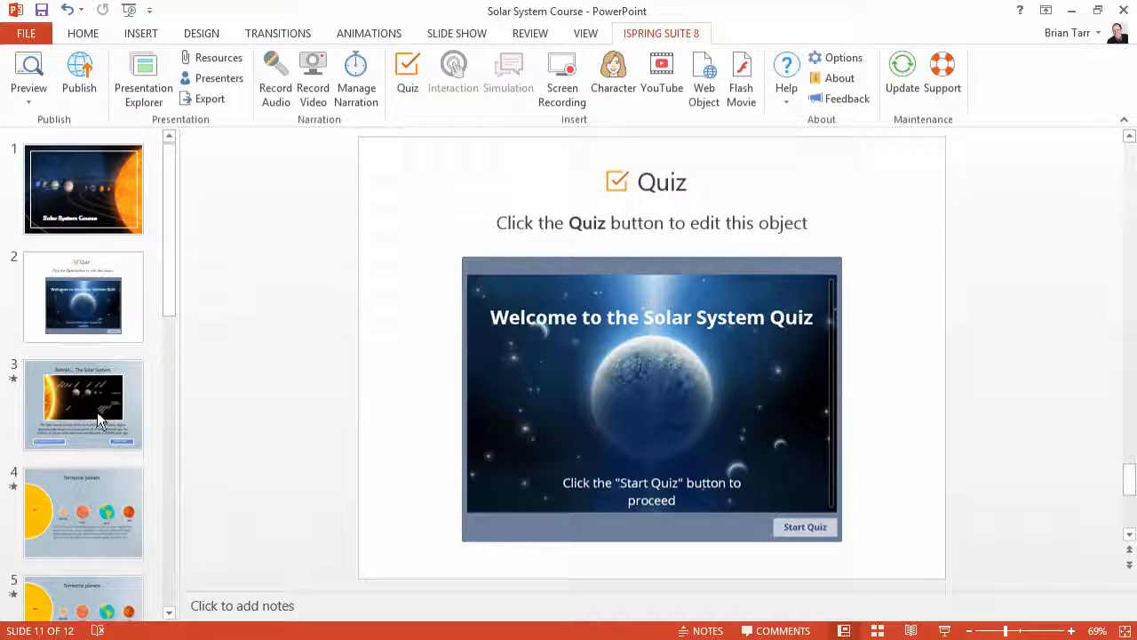
click(84, 296)
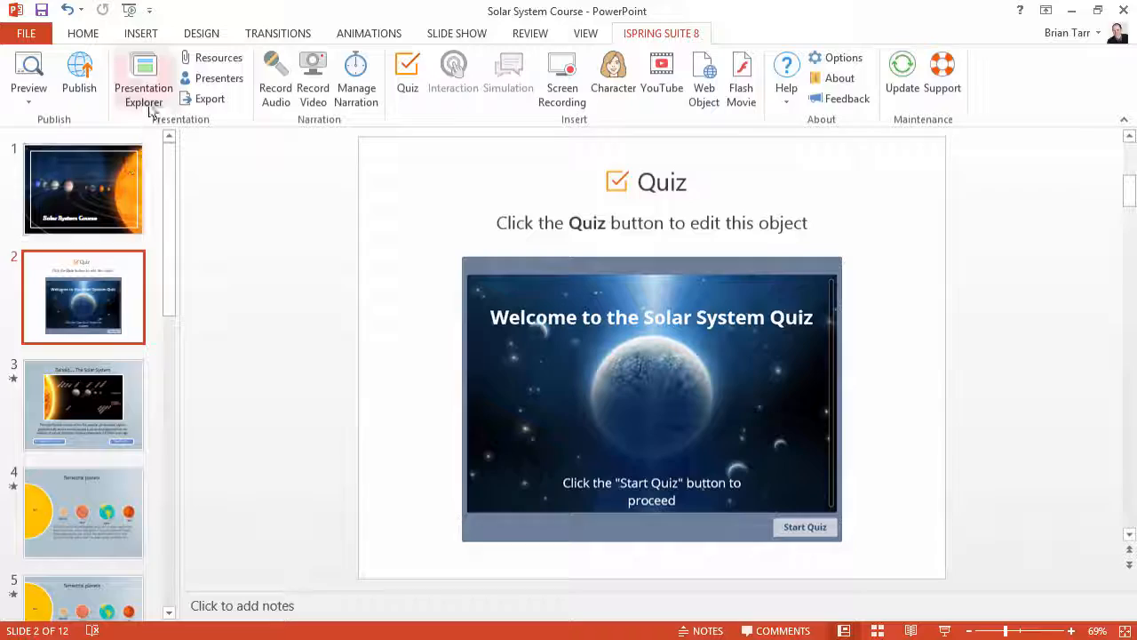
- Show Presentation Explorer and the branching options for the slide 2 quiz
click(143, 80)
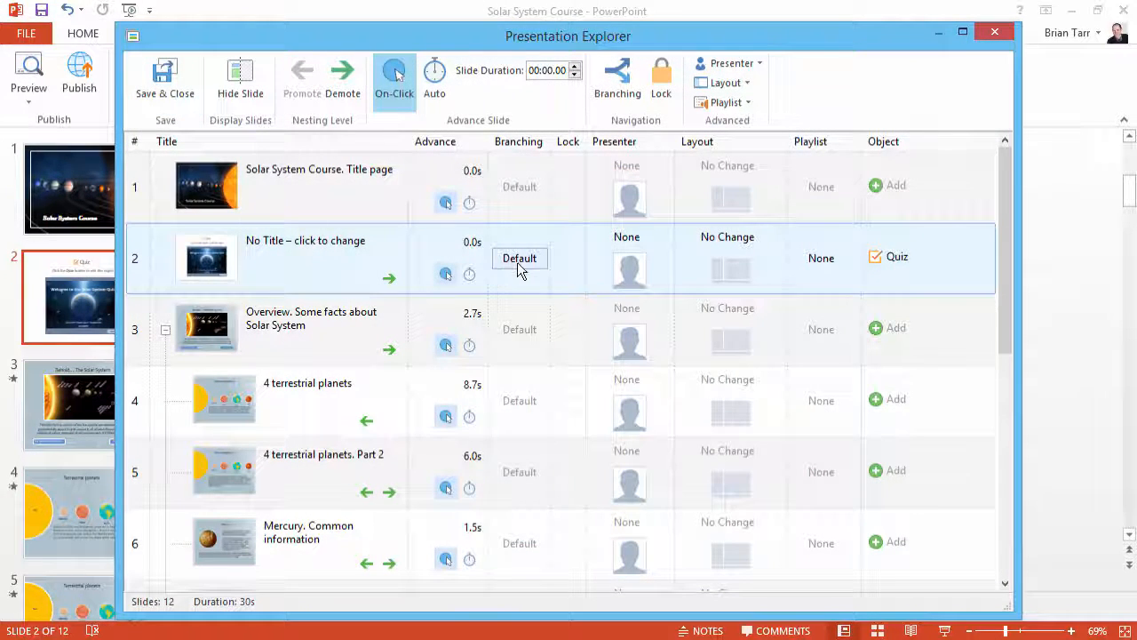
mouse_move(520, 269)
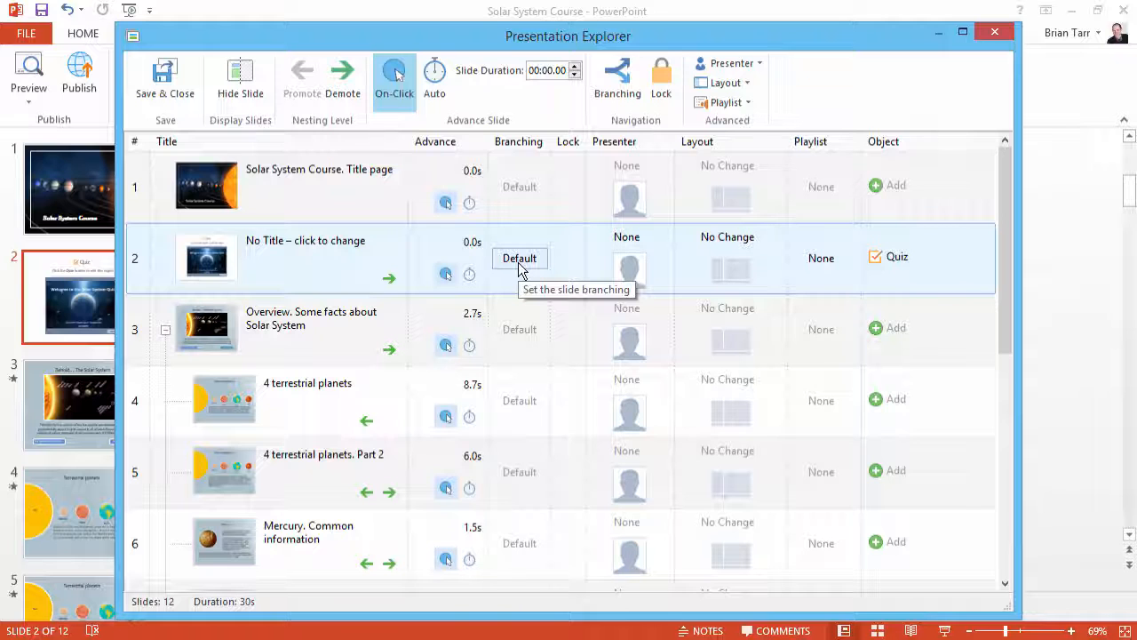
click(520, 257)
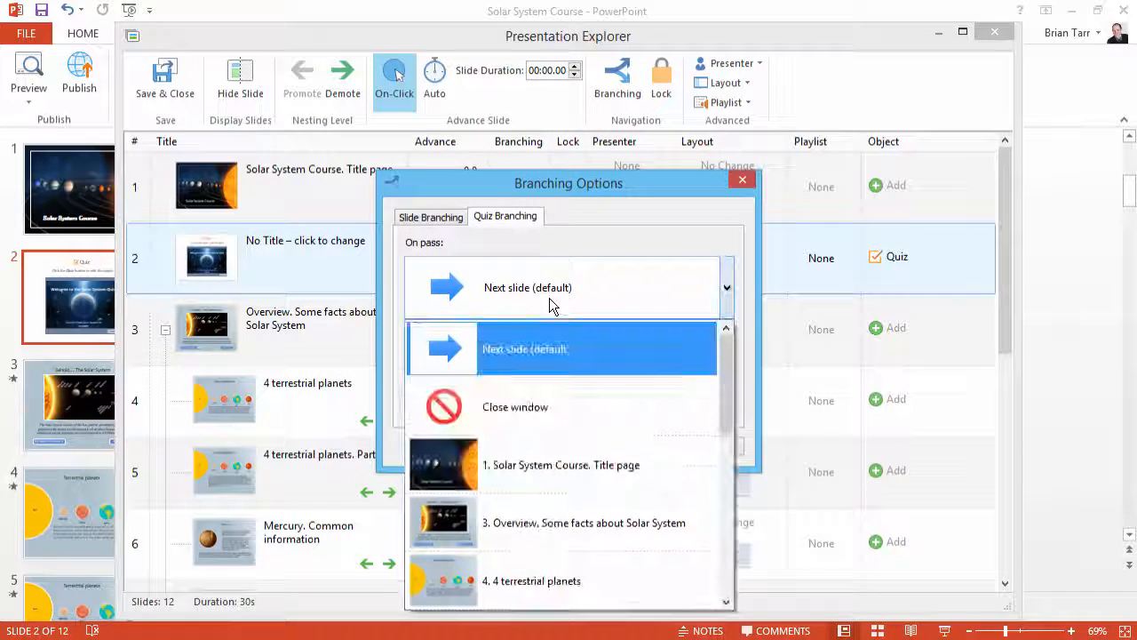
- Set On pass to slide 12, Download iSpring Suite, and confirm the Branching Options
scroll(down, 3)
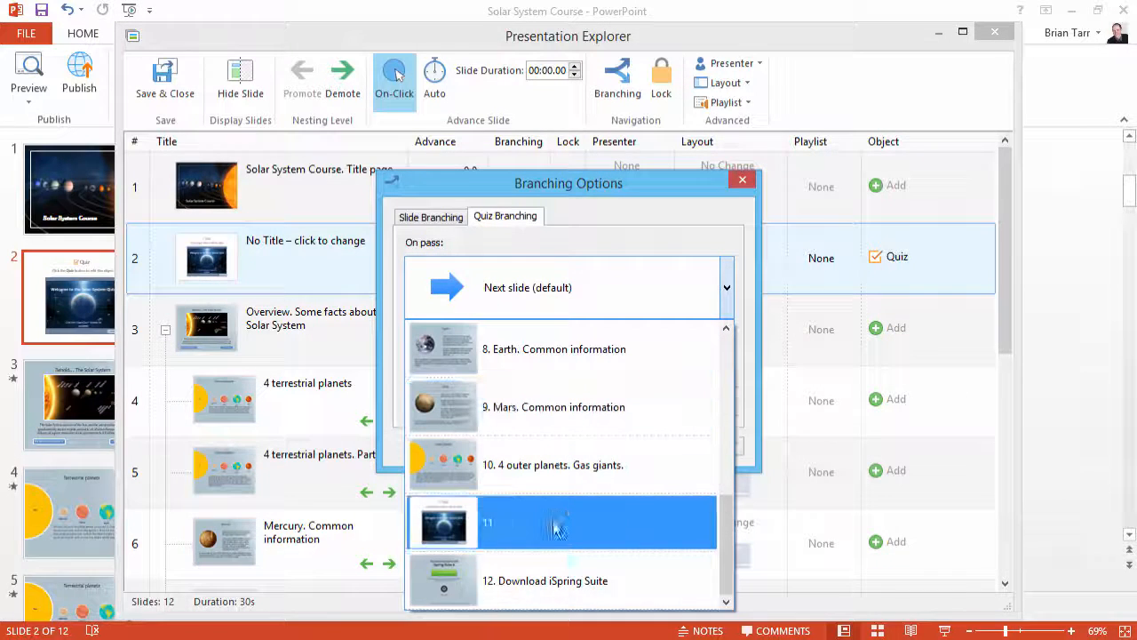
click(544, 580)
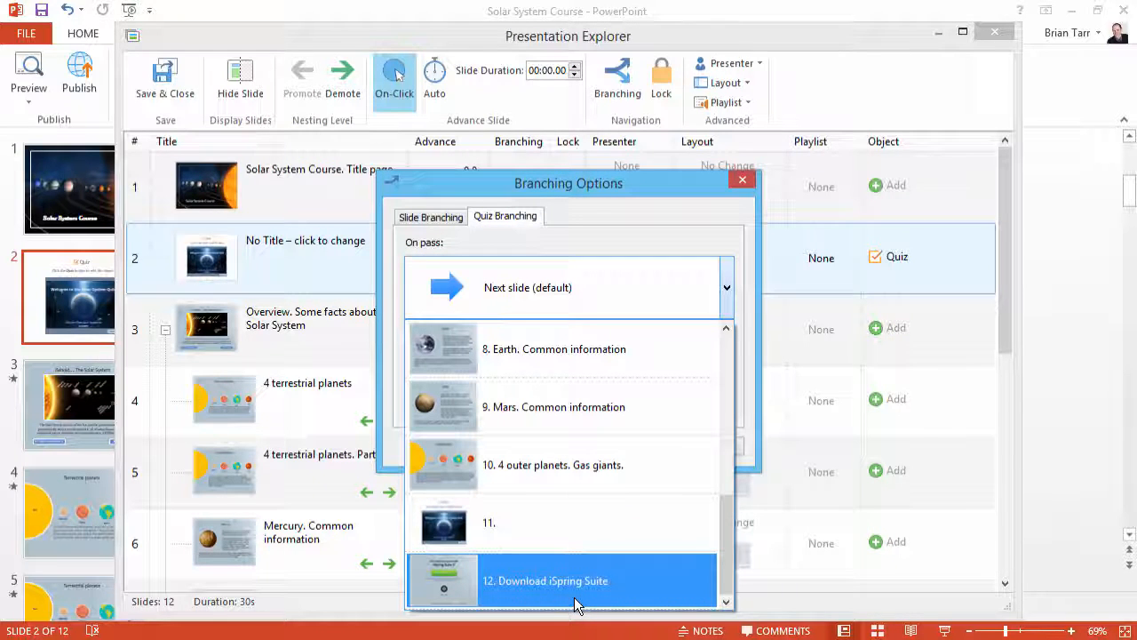
click(546, 580)
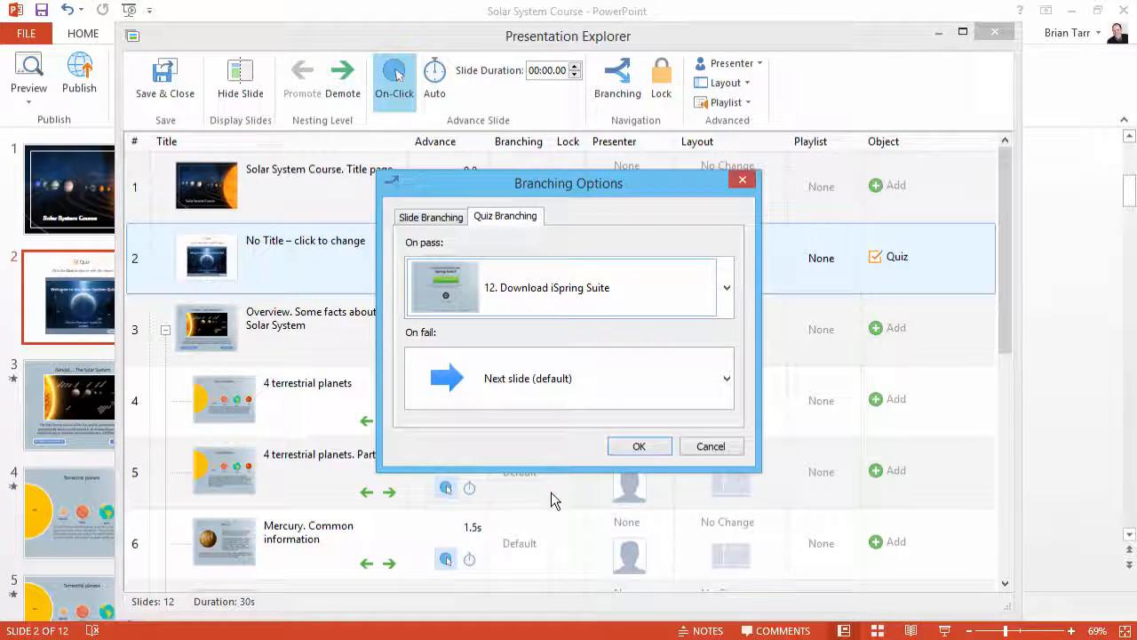
click(726, 287)
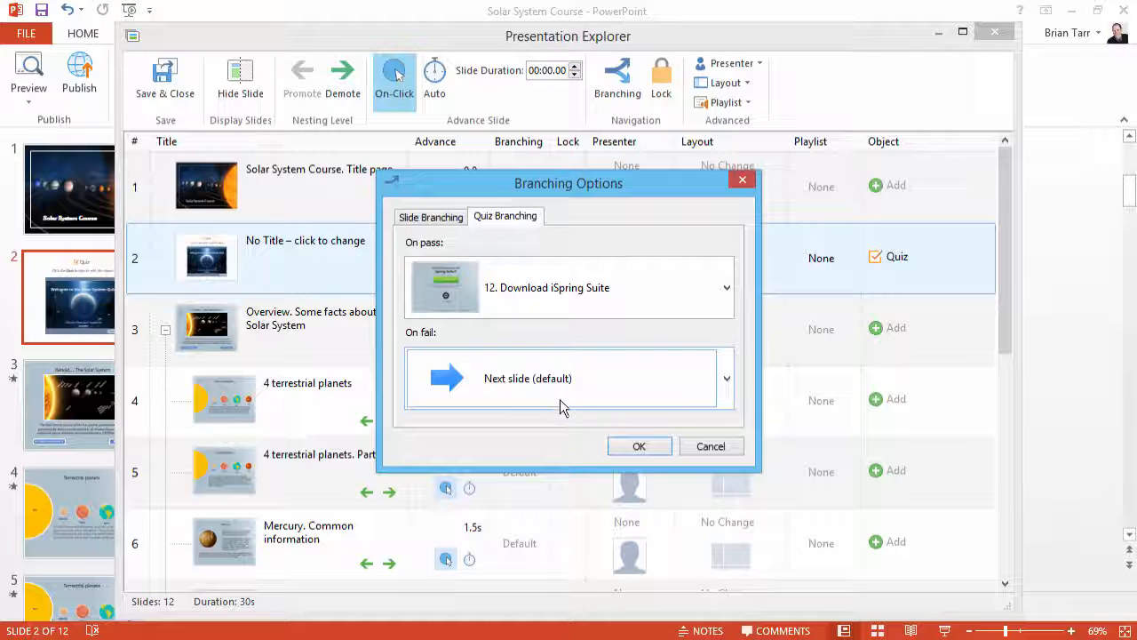
click(639, 446)
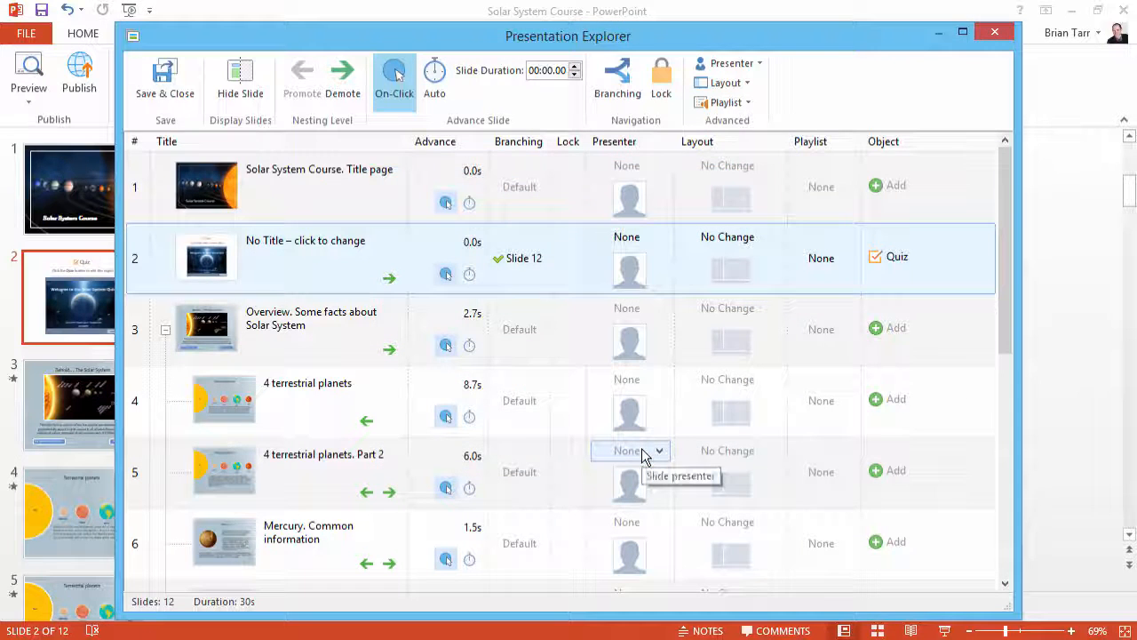